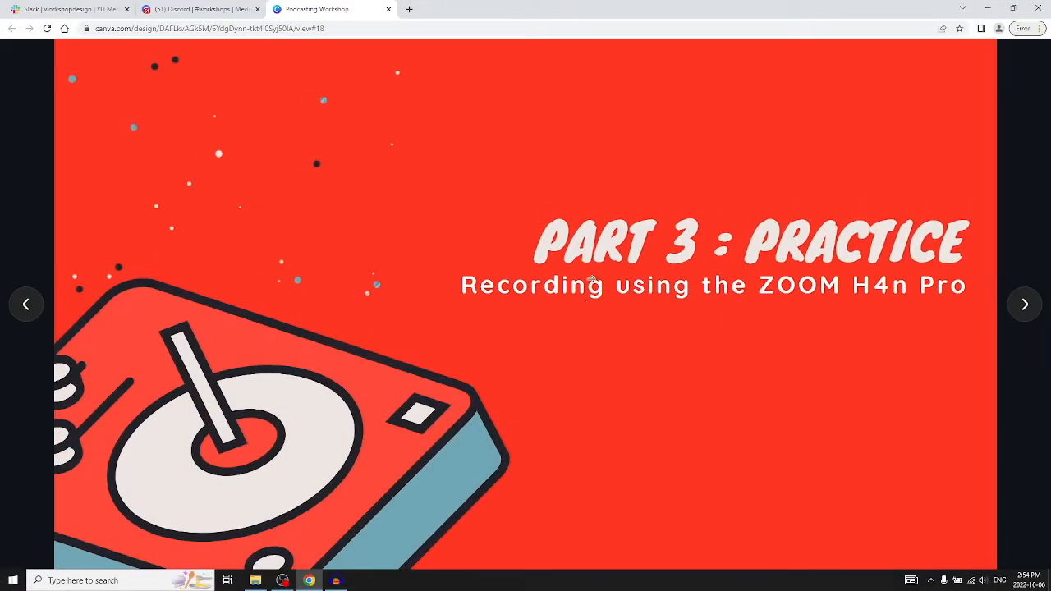
mouse_move(894, 460)
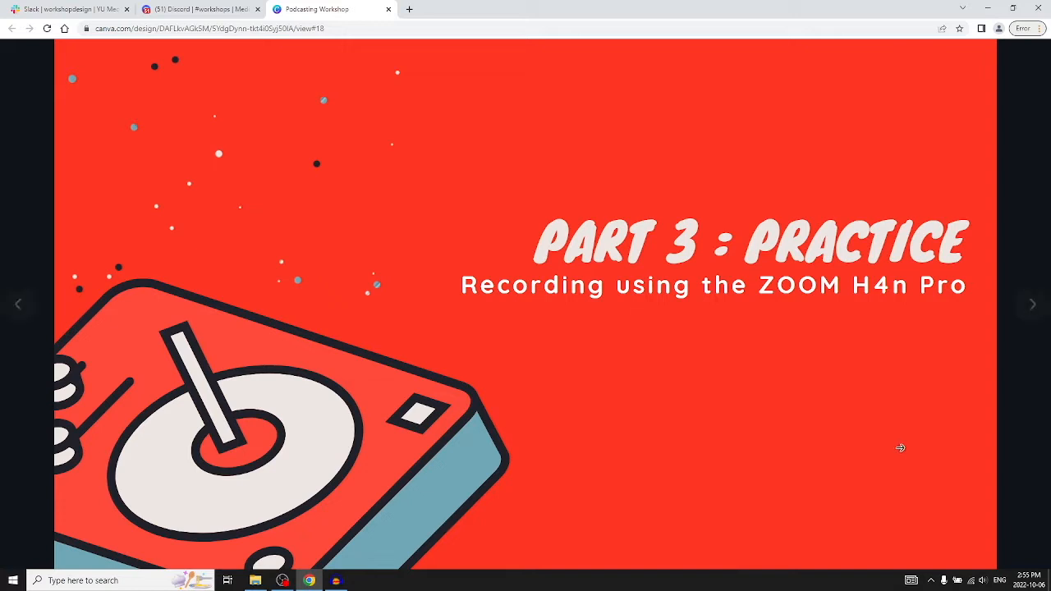
Minimize the Chrome window so the Windows desktop with its audio files shows.
click(1026, 304)
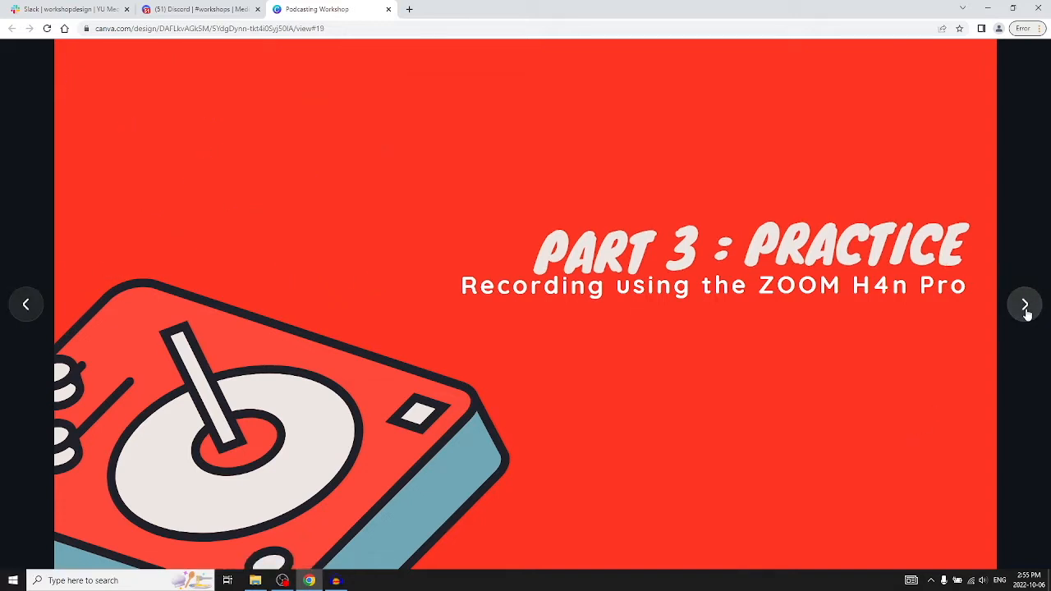
click(1025, 304)
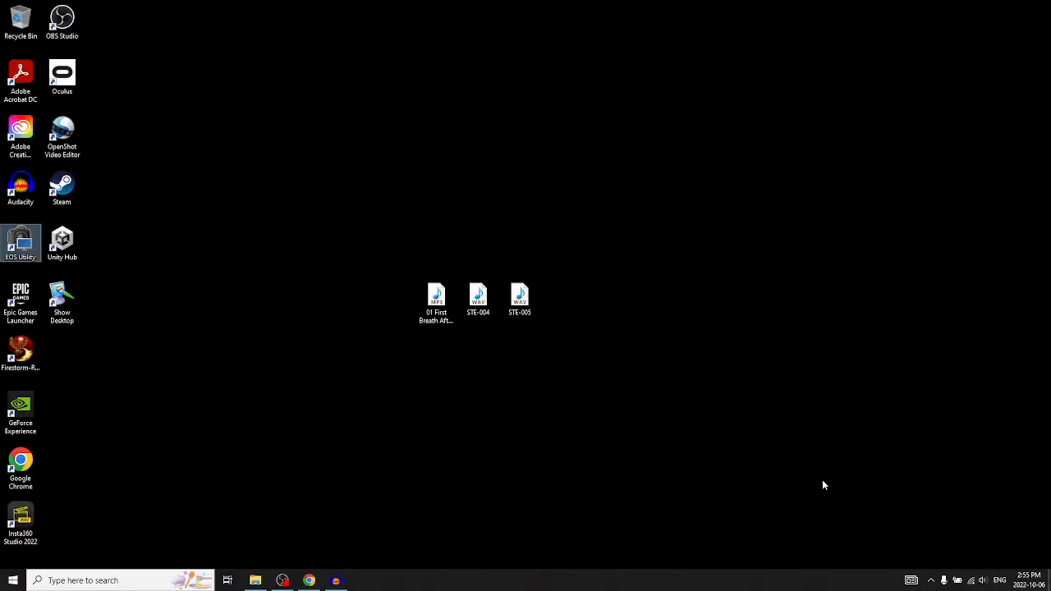
mouse_move(805, 473)
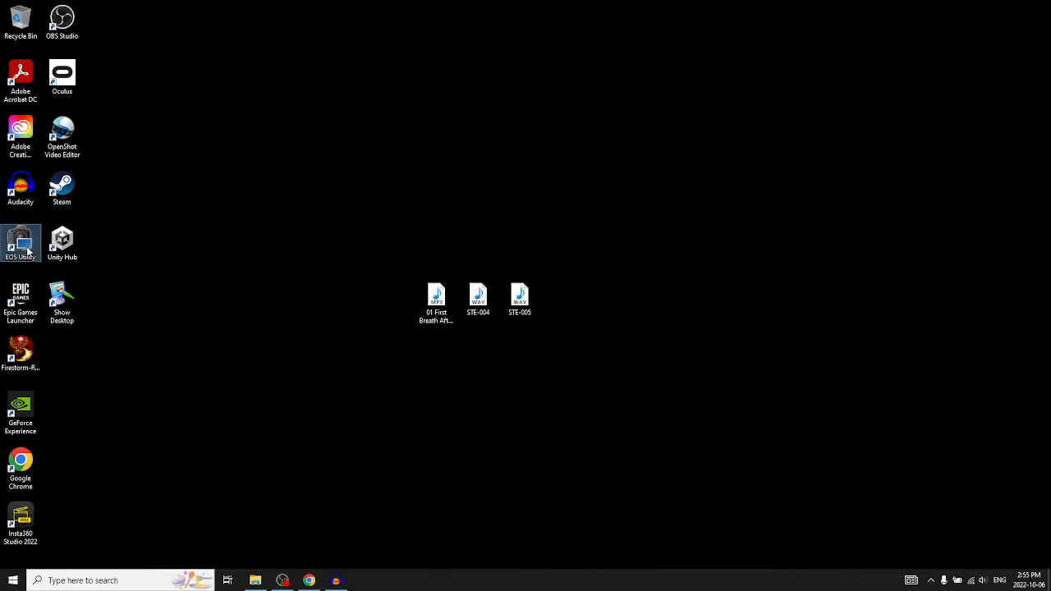
double_click(19, 243)
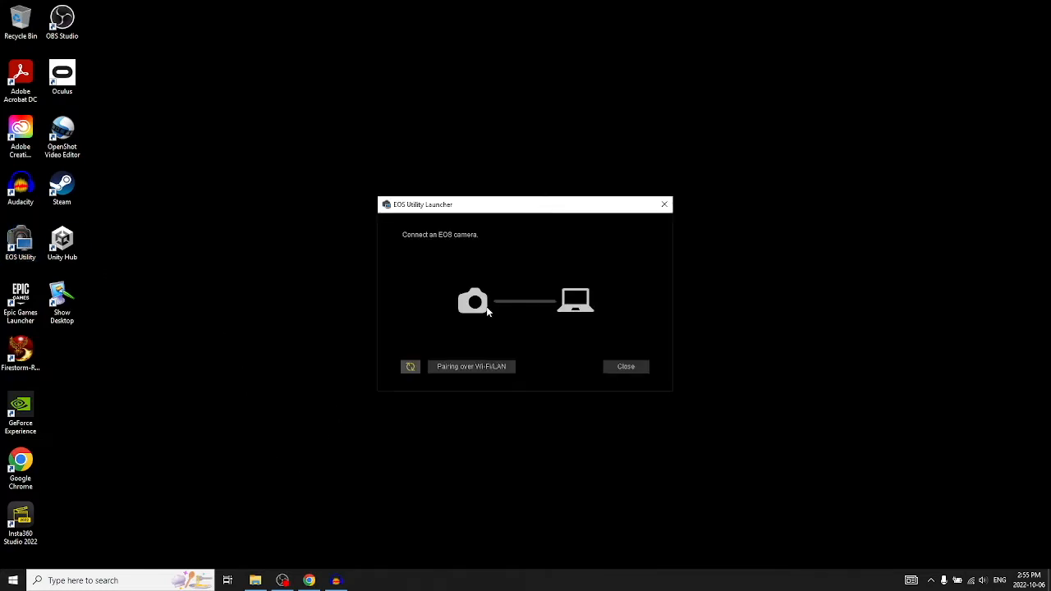
mouse_move(598, 358)
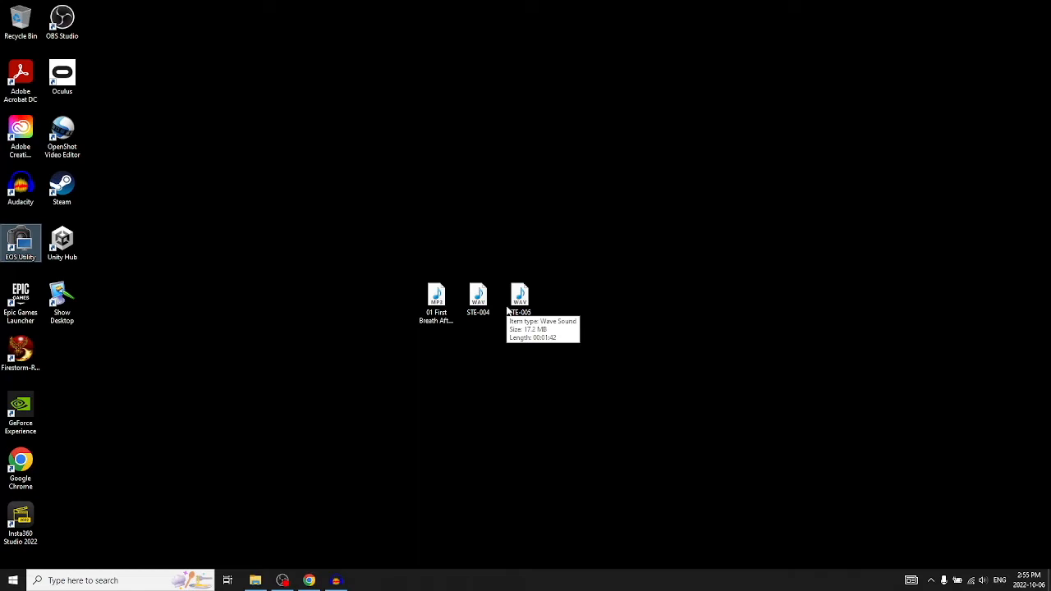
mouse_move(378, 401)
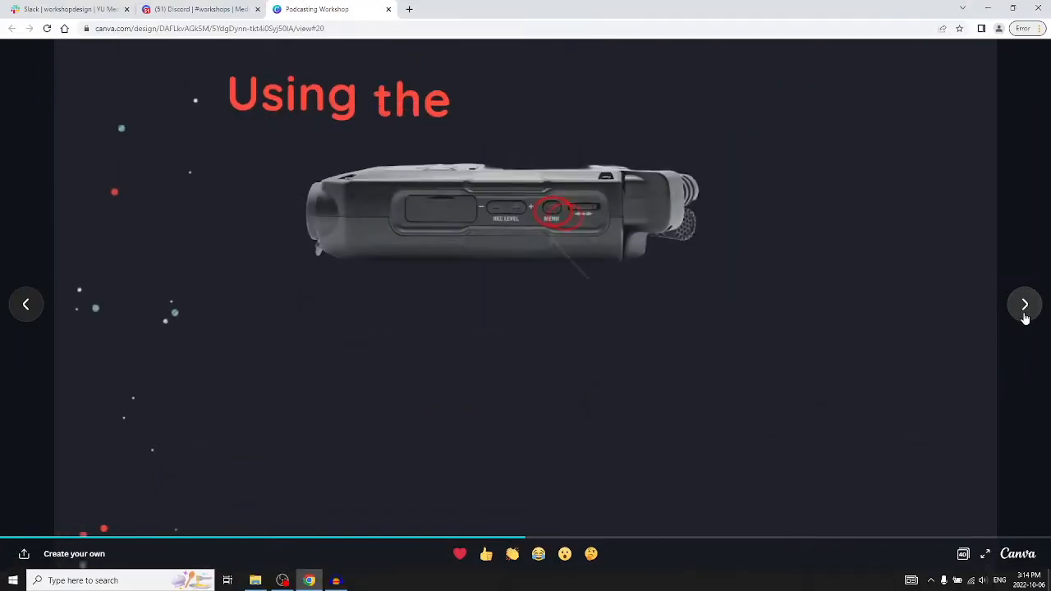
Advance the slides to Step 5 on pressing MIC then REC for standby mode.
click(1025, 304)
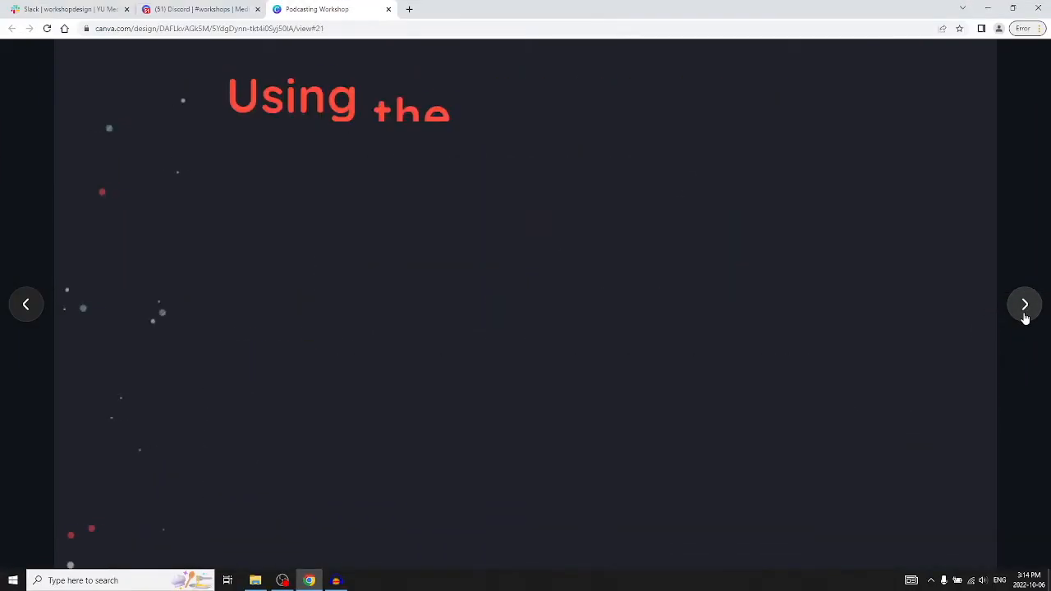
click(1025, 304)
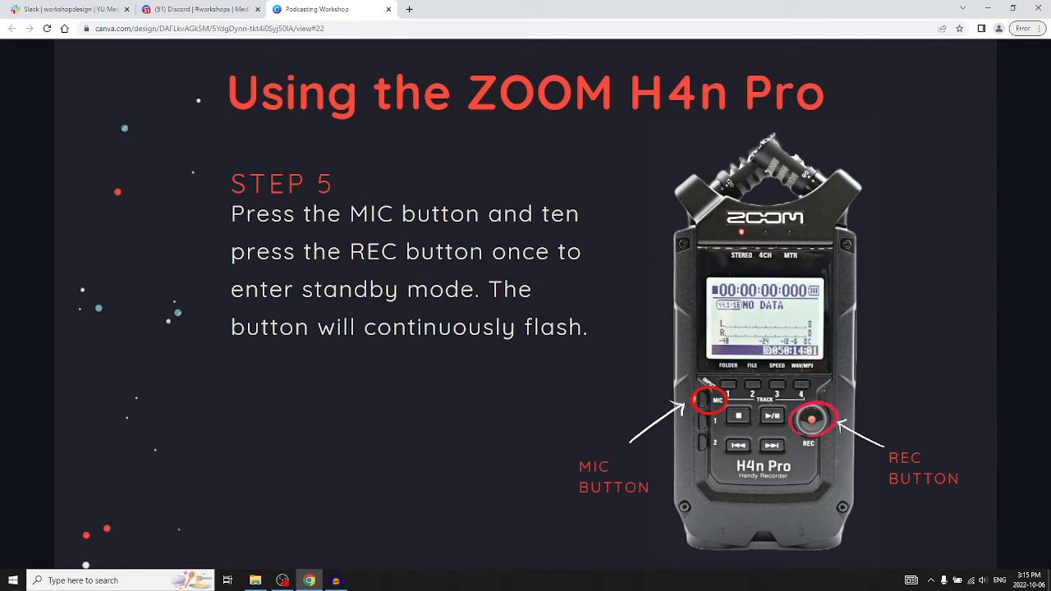
click(1025, 304)
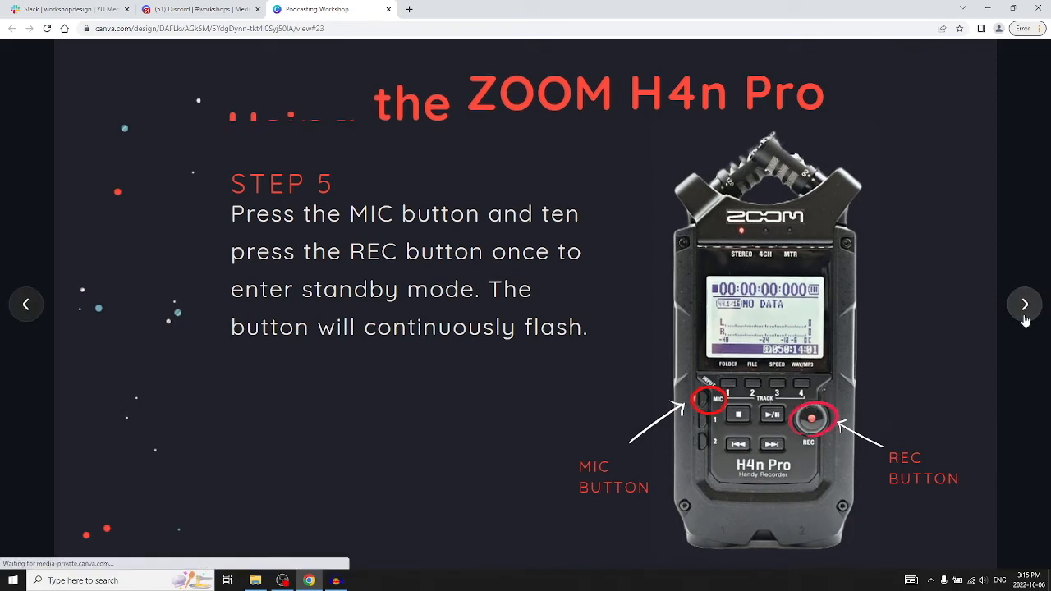
Show Step 6 on the twin mics and recording levels, then advance past it.
click(1025, 304)
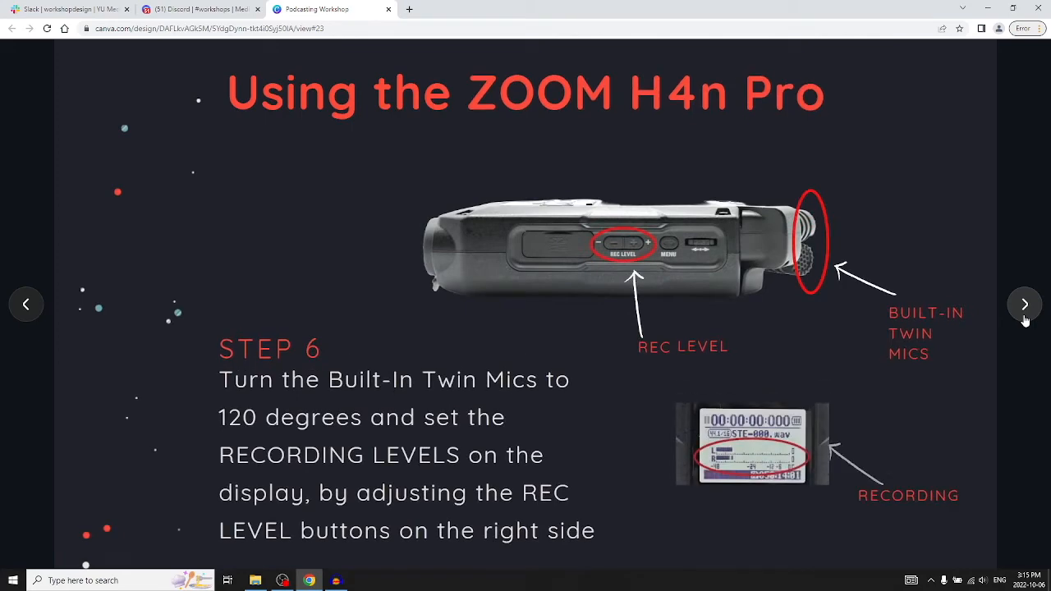
click(1026, 304)
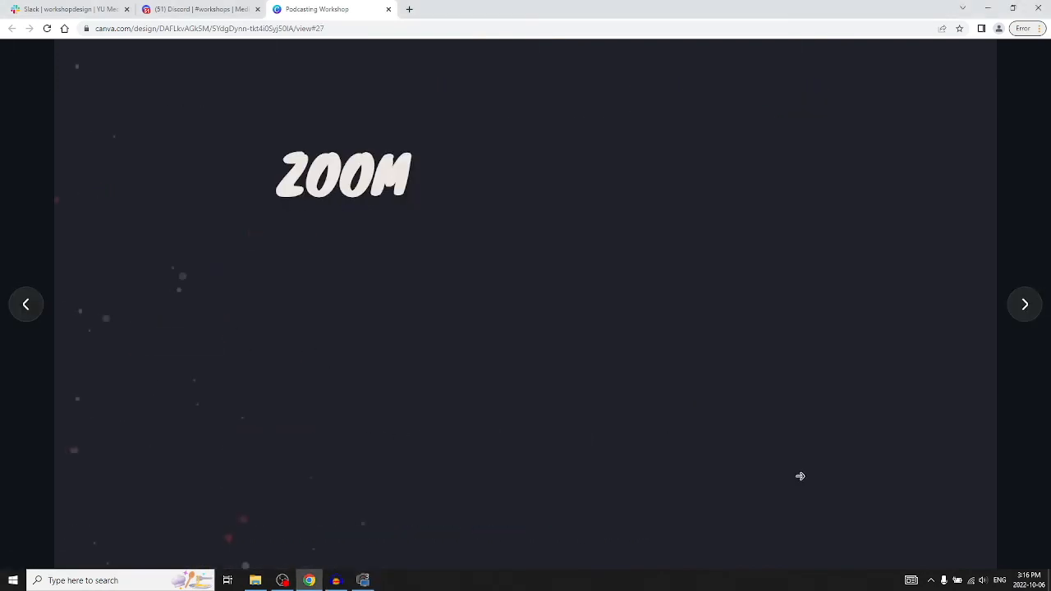
Advance to Step 9 on moving the WAV file from H4N_SD to the desktop.
click(1025, 304)
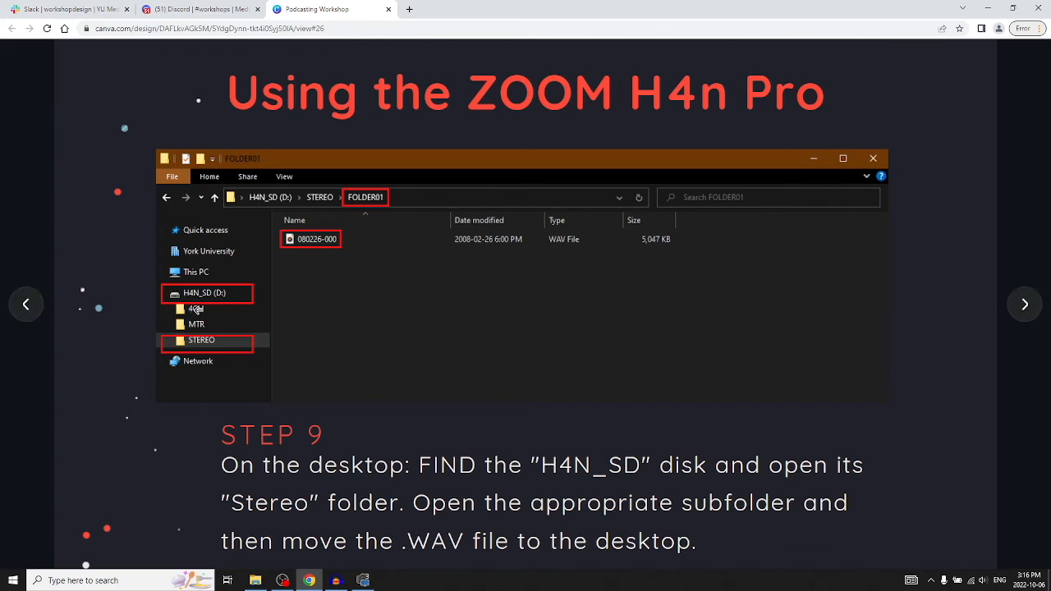
mouse_move(201, 322)
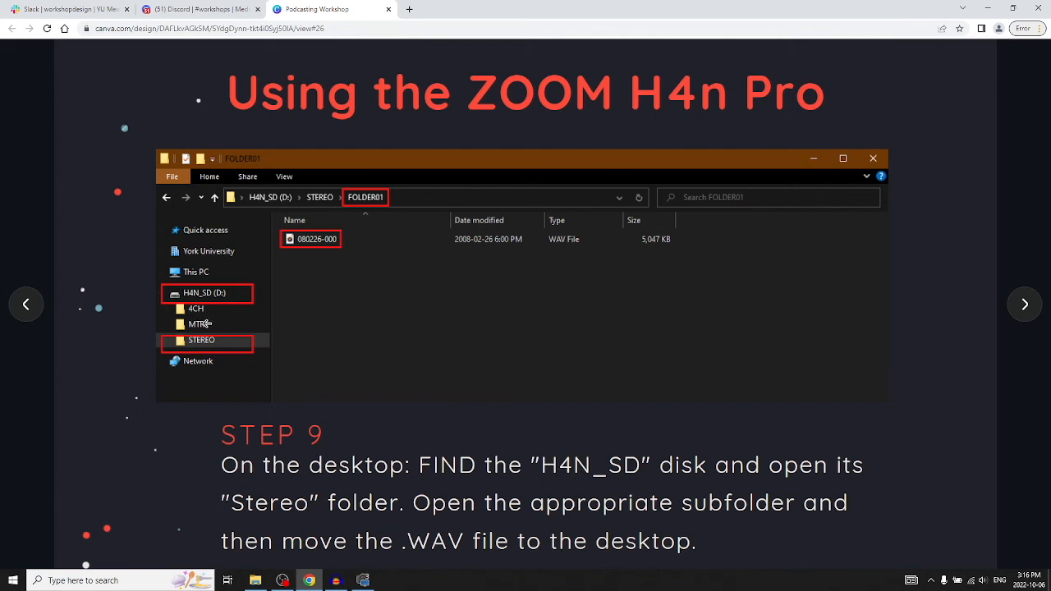
mouse_move(212, 340)
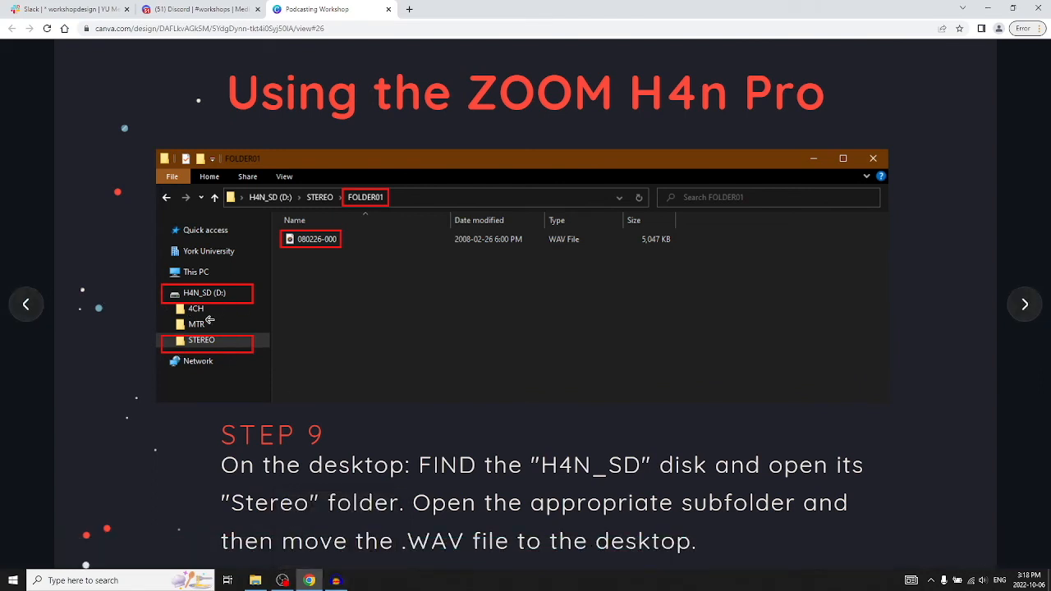
mouse_move(214, 308)
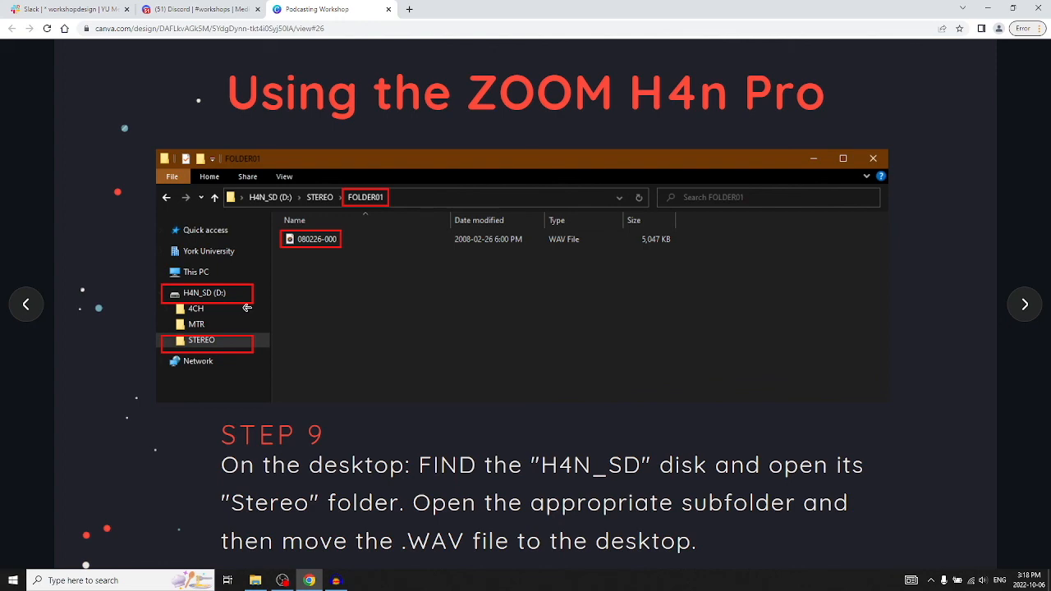
mouse_move(1025, 310)
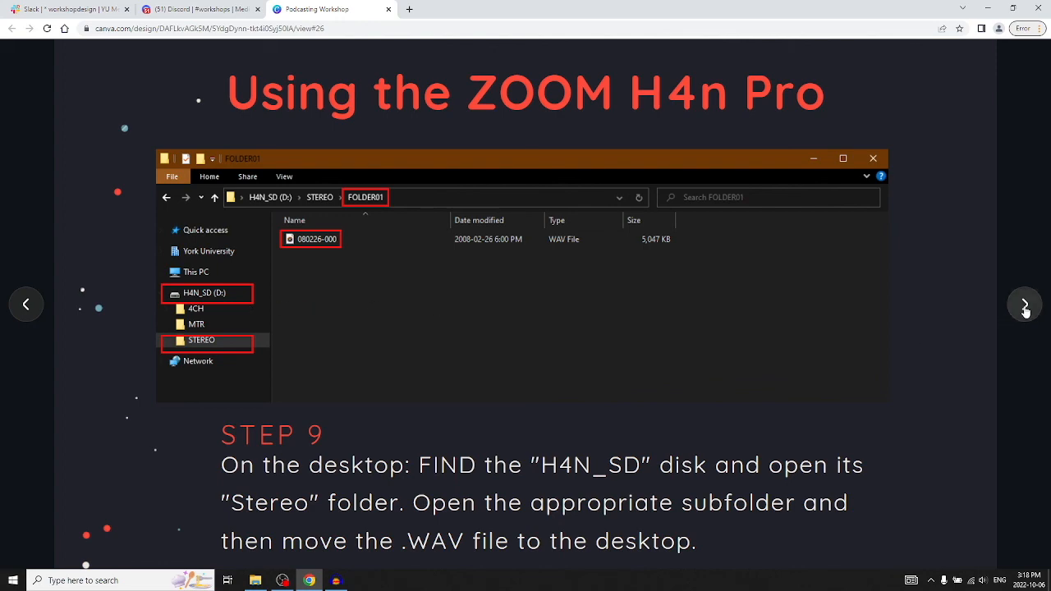